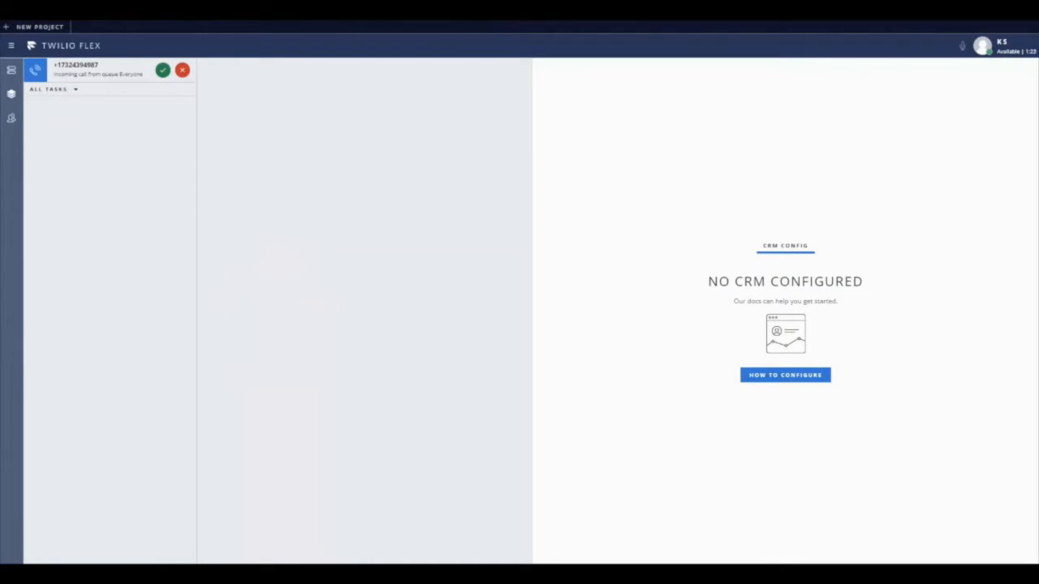
# Open the unanswered incoming call task from the Everyone queue.
pyautogui.click(109, 69)
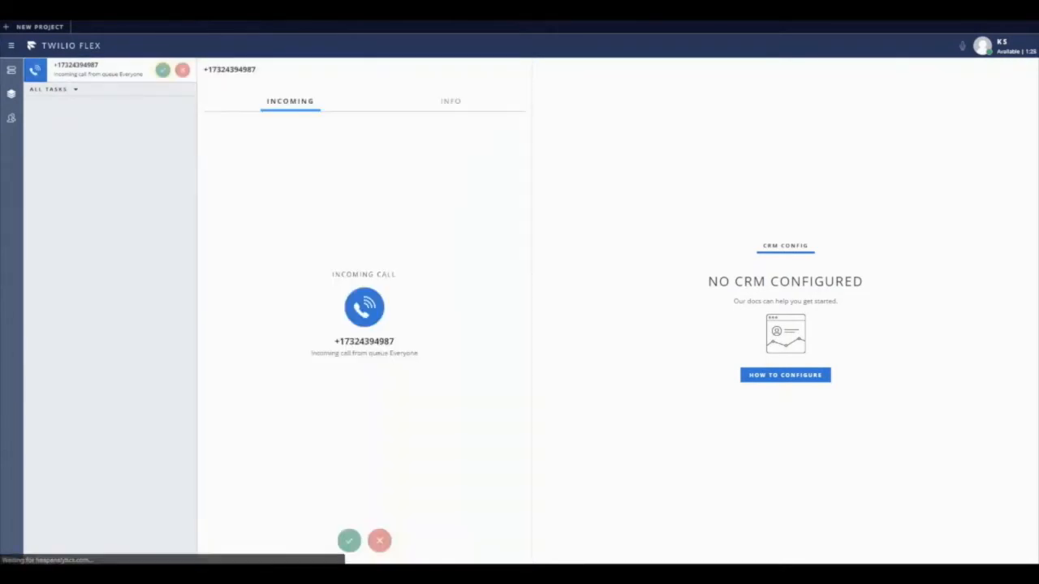
# Accept the call to show the live transcript, call drivers and CRM contact profile.
pyautogui.click(349, 541)
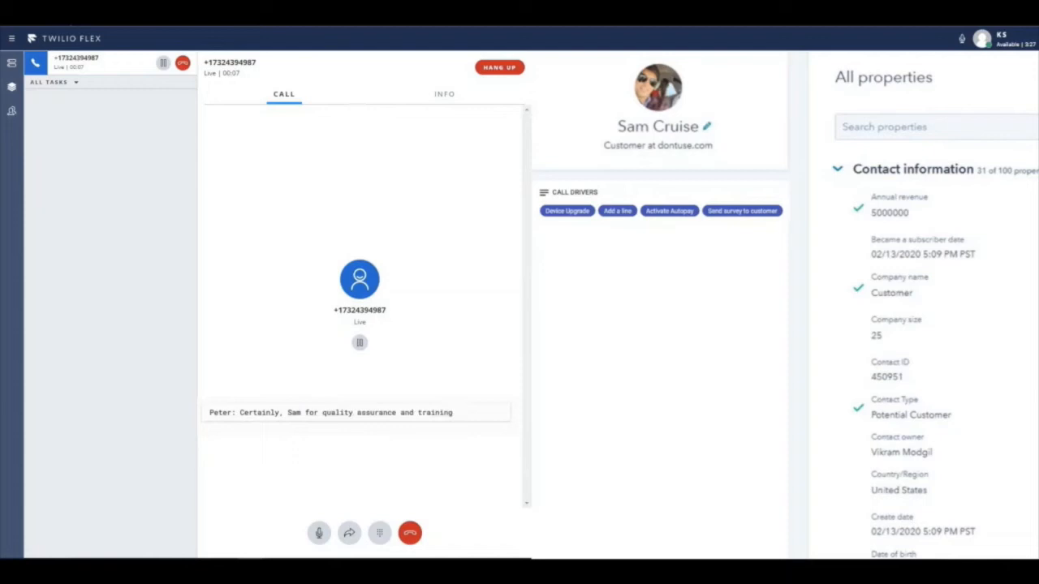
# Open the Device Upgrade call driver article on shopping and trading in.
pyautogui.click(566, 211)
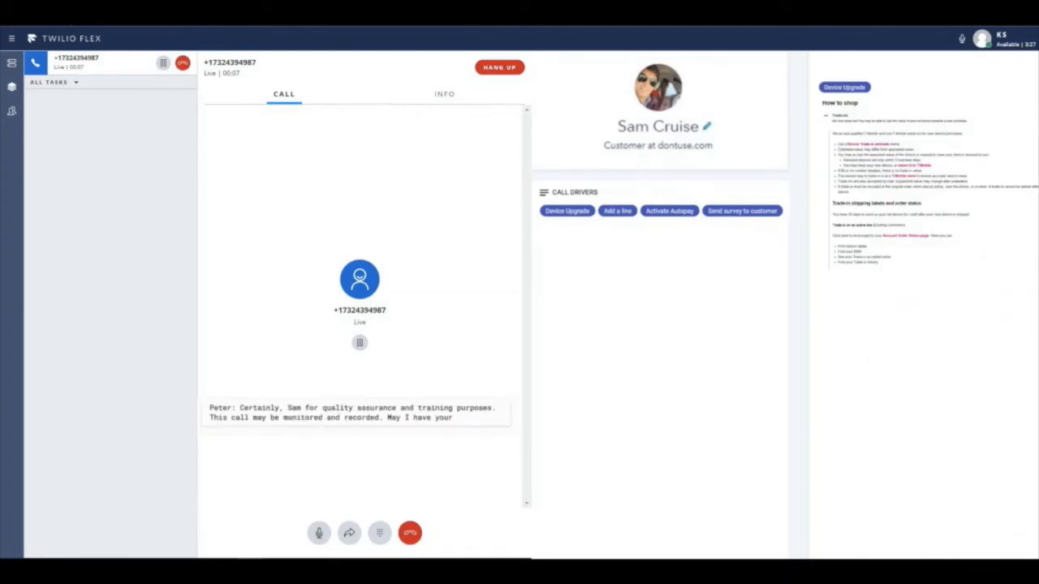
pyautogui.click(669, 211)
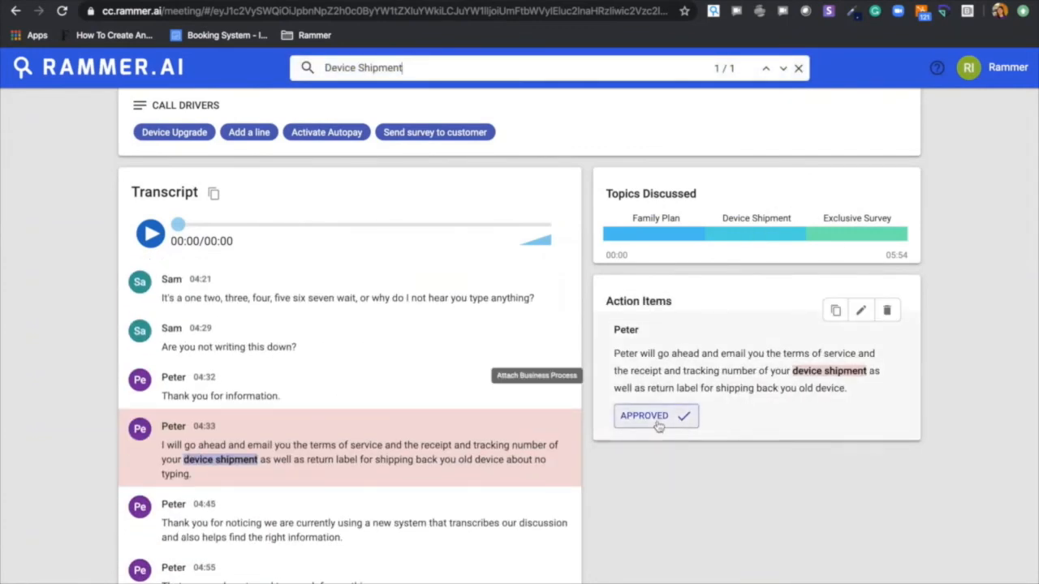
# Clear the 'Device Shipment' search so all three approved action items show.
pyautogui.scroll(-3)
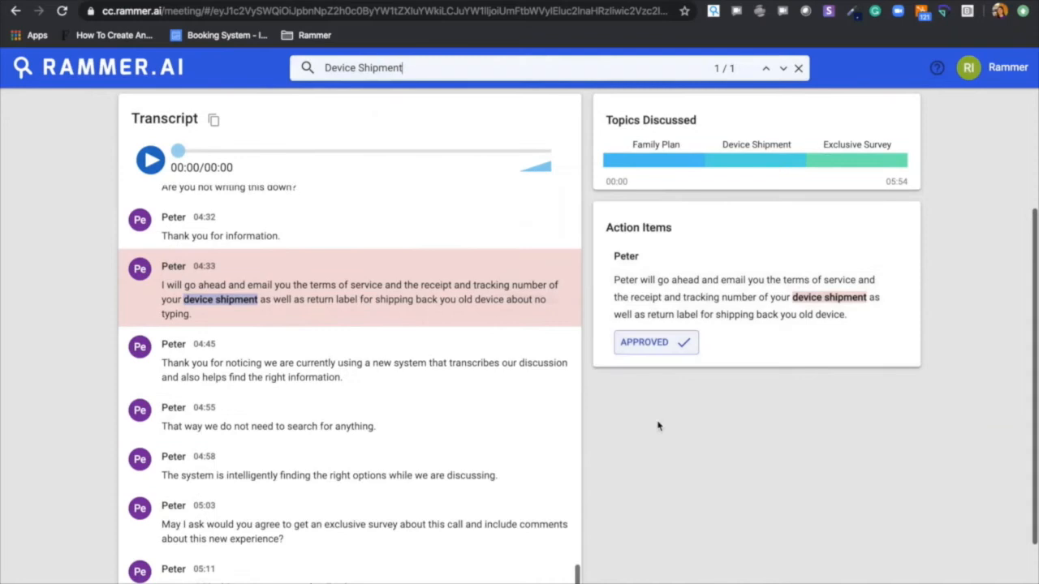
pyautogui.moveTo(887, 120)
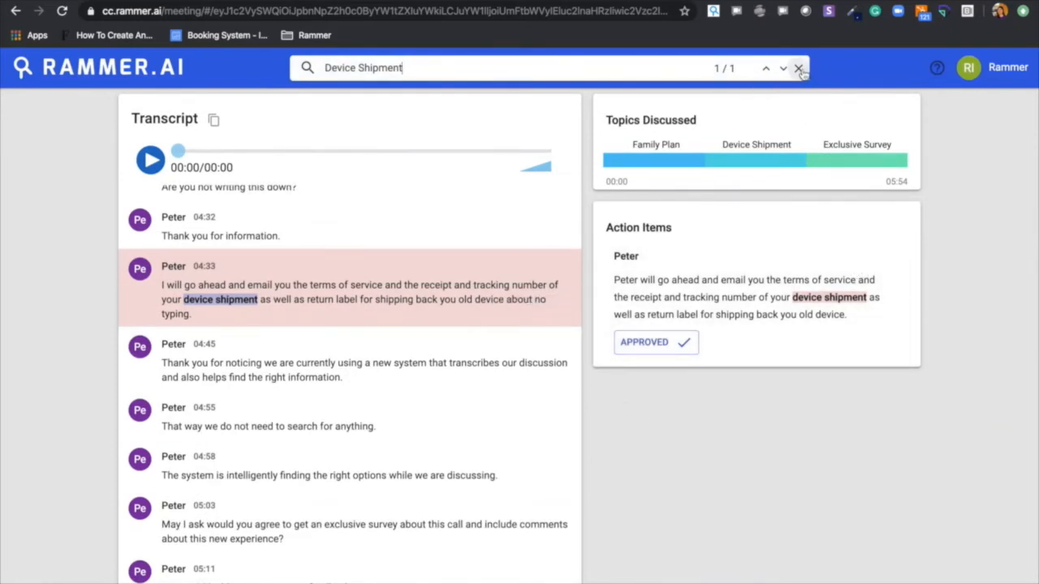
pyautogui.click(799, 67)
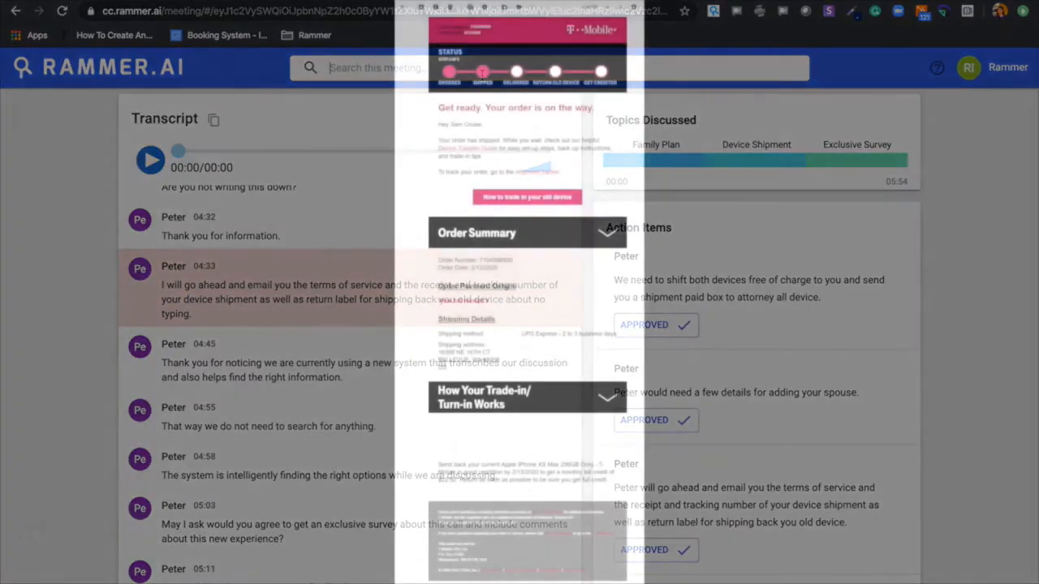